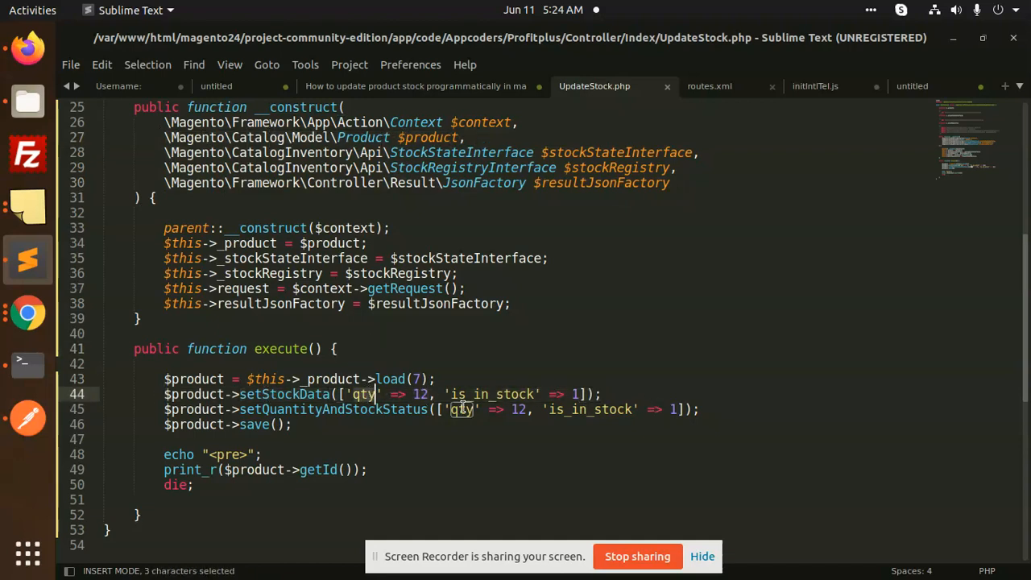
Step: Change the product load ID in UpdateStock.php from 7 to 8
double_click(335, 409)
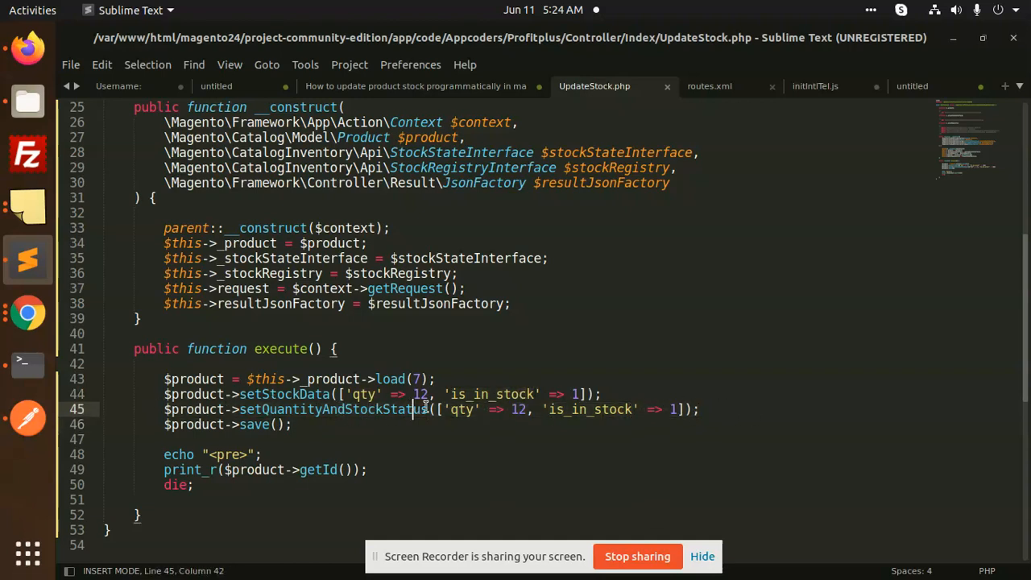
double_click(255, 425)
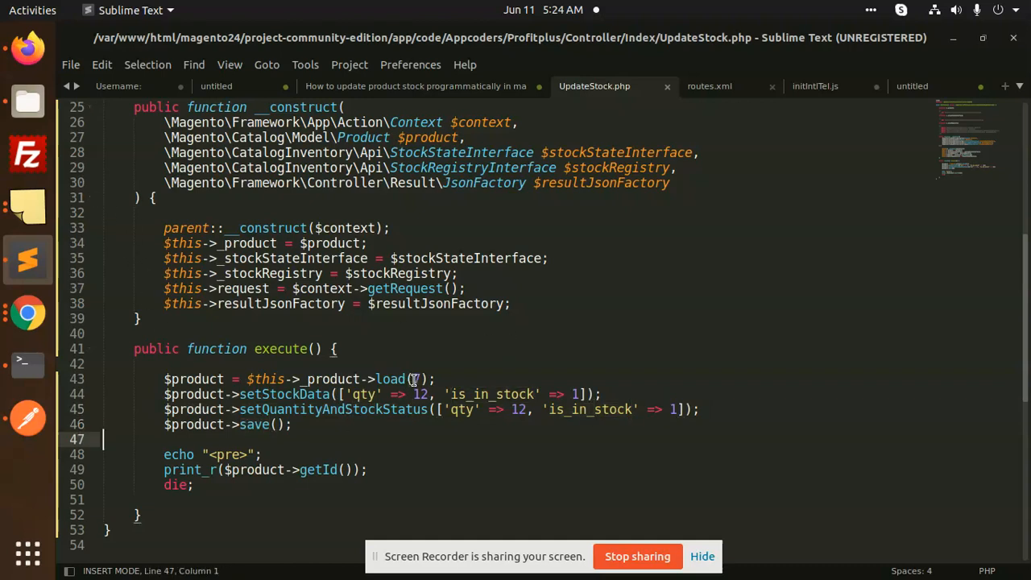
text(8)
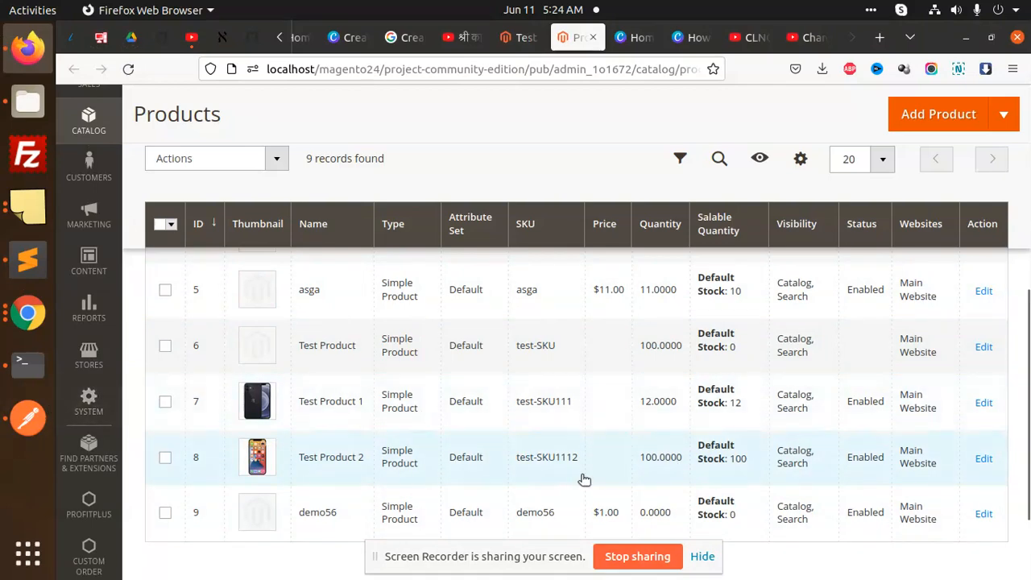
Step: Reload the Magento Products grid to show Test Product 2 at quantity 12
key(alt+Tab)
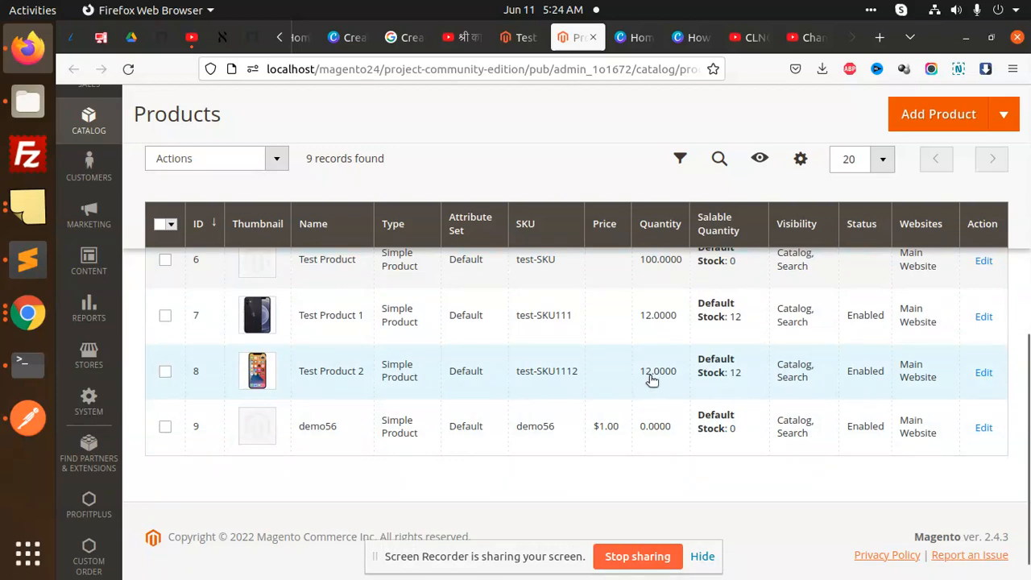
click(983, 372)
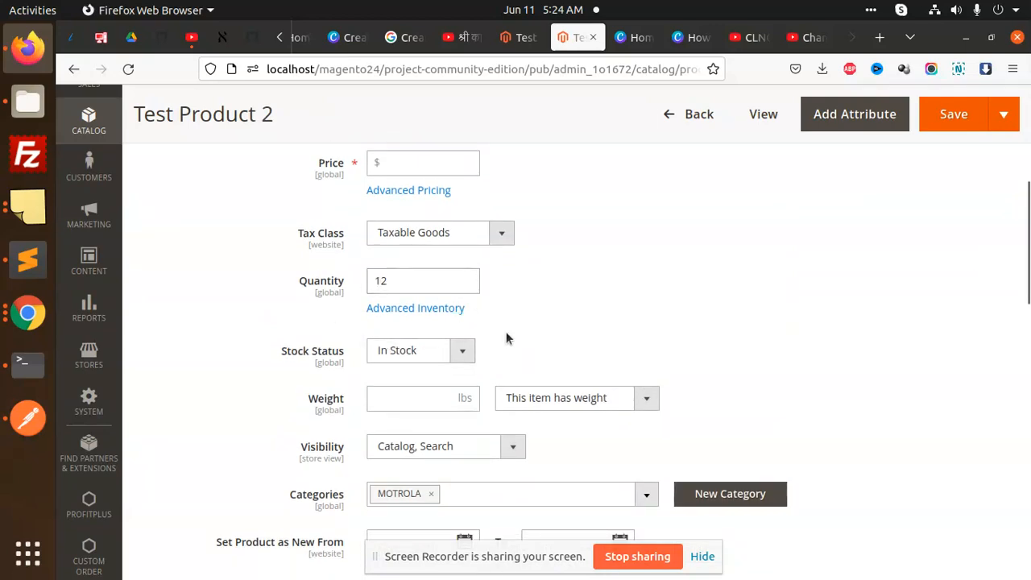
Step: Scroll Test Product 2's edit page to check quantity 12 and In Stock
scroll(down, 3)
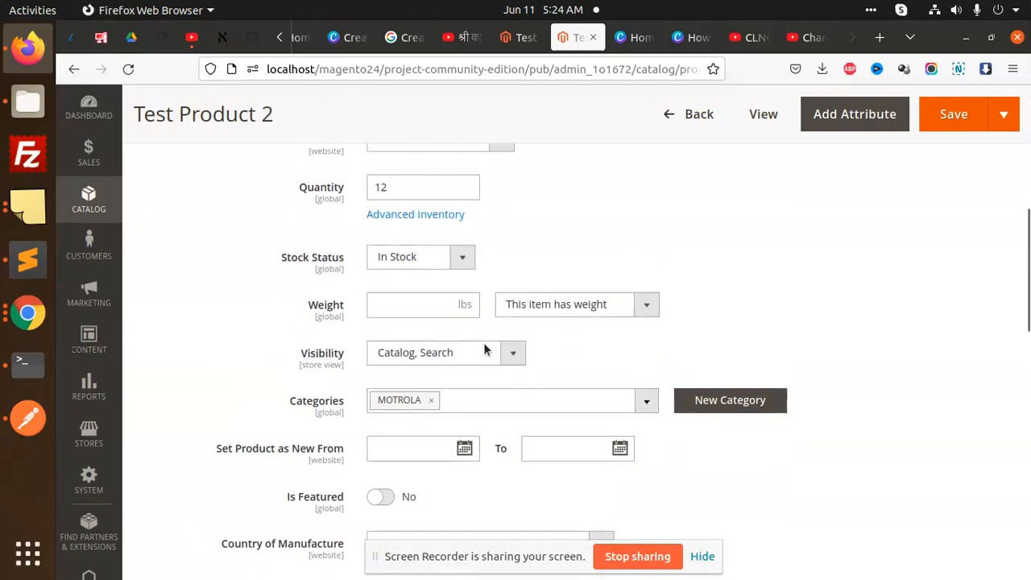